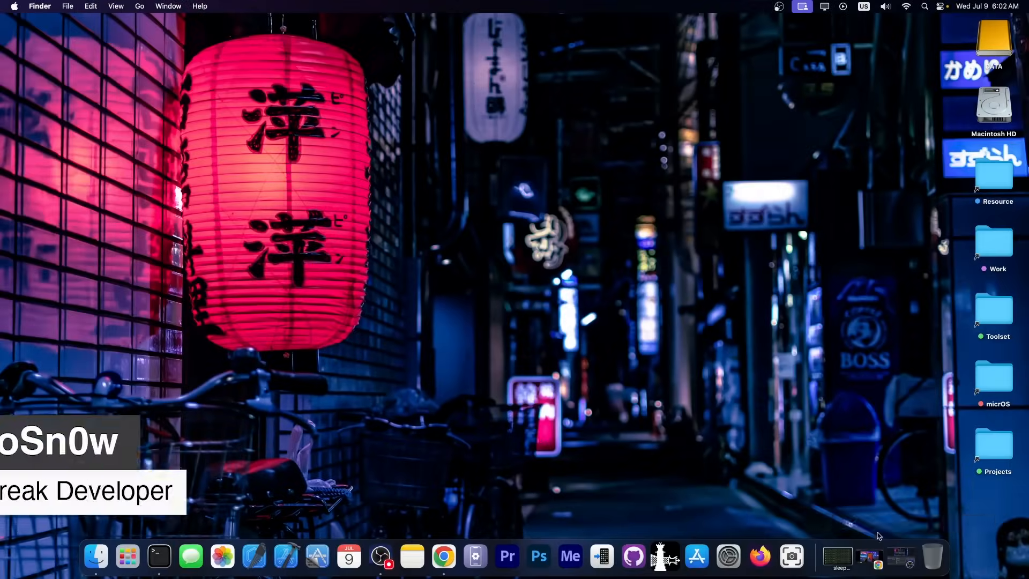
# Bring the Chrome window with the YouTube APK-on-iPhone tutorial to the front.
pyautogui.click(443, 556)
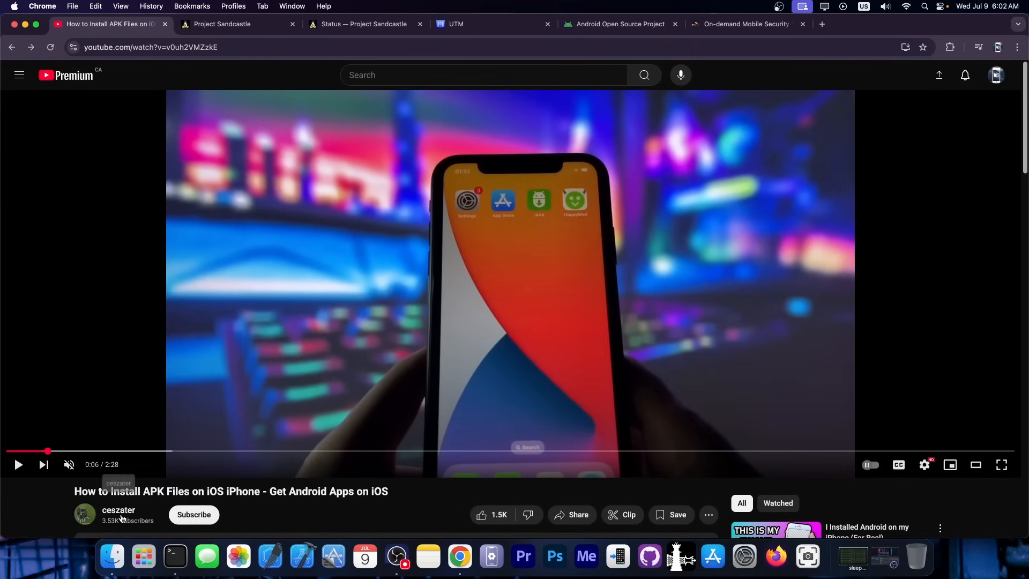
pyautogui.moveTo(31, 495)
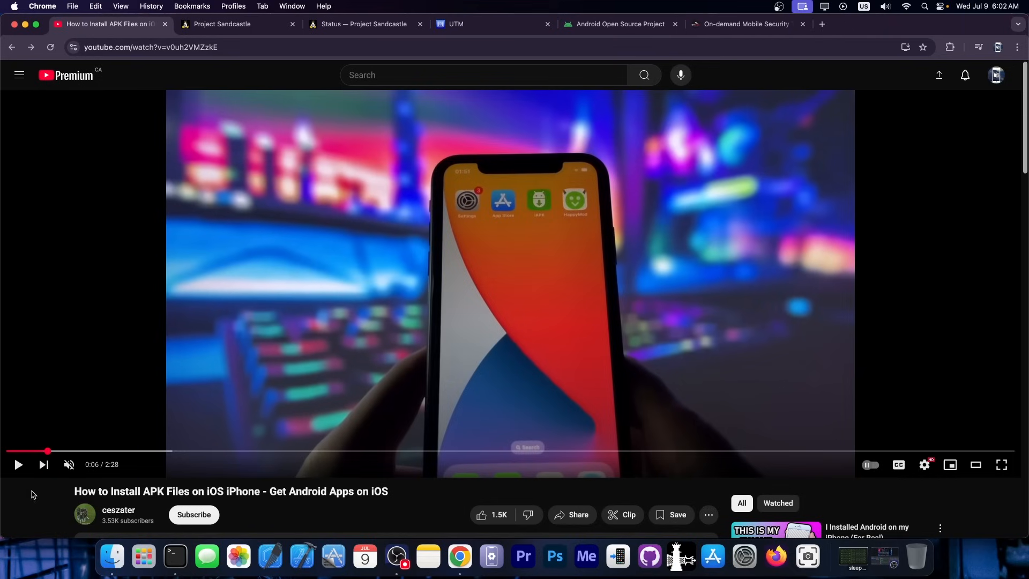
# Let the tutorial play to about 0:29 showing the APK installer app, then pause it.
pyautogui.scroll(-3)
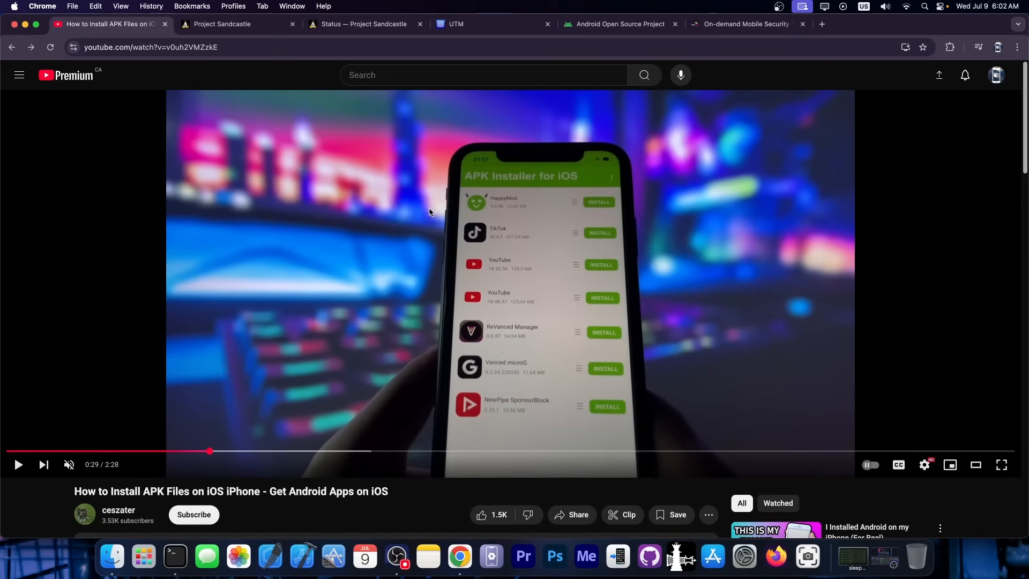
pyautogui.click(618, 24)
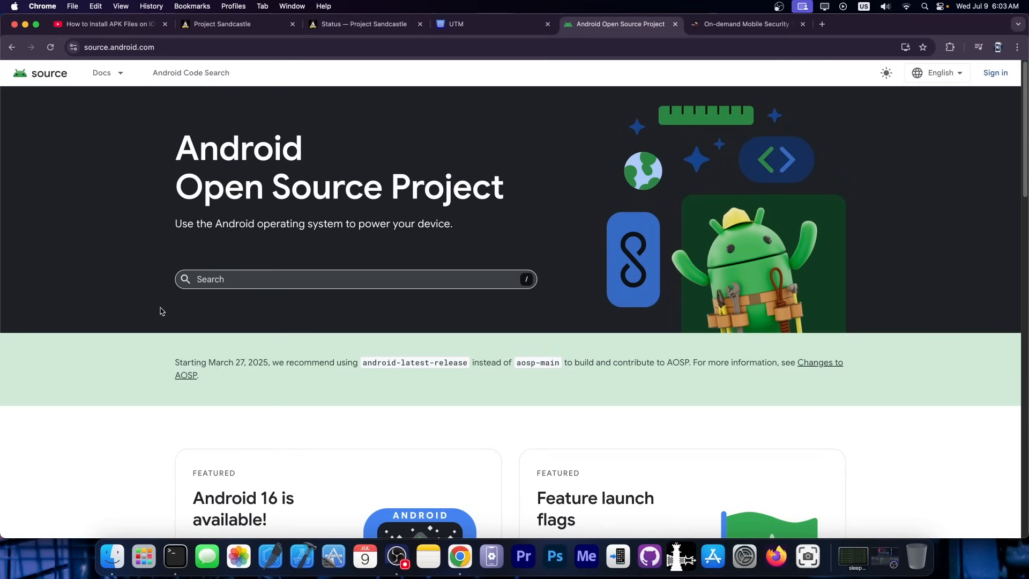
# Switch to the Project Sandcastle tab and view its Android for the iPhone introduction.
pyautogui.click(236, 23)
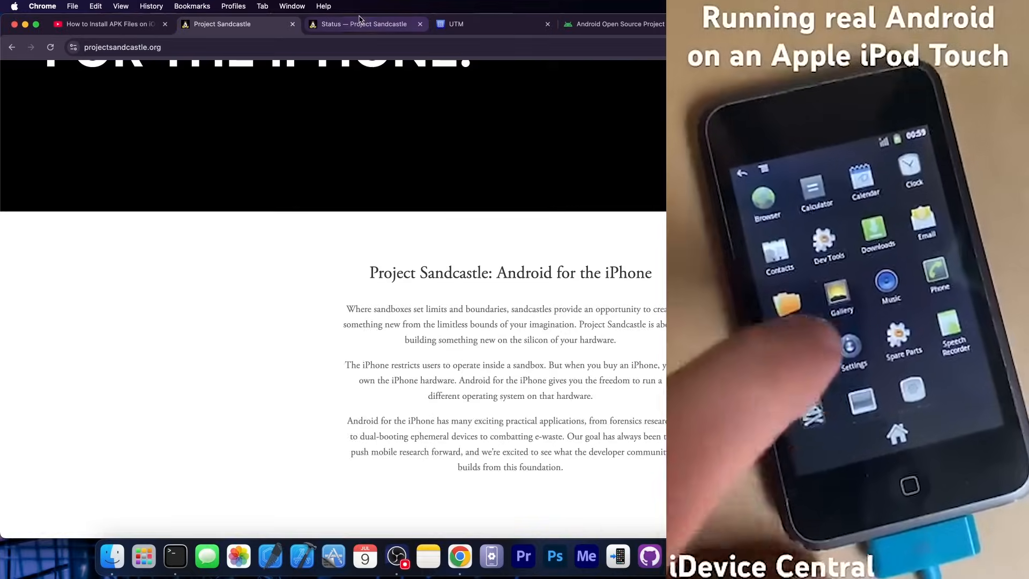
# Review the Project Sandcastle status page's What's Currently Supported device table.
pyautogui.click(363, 24)
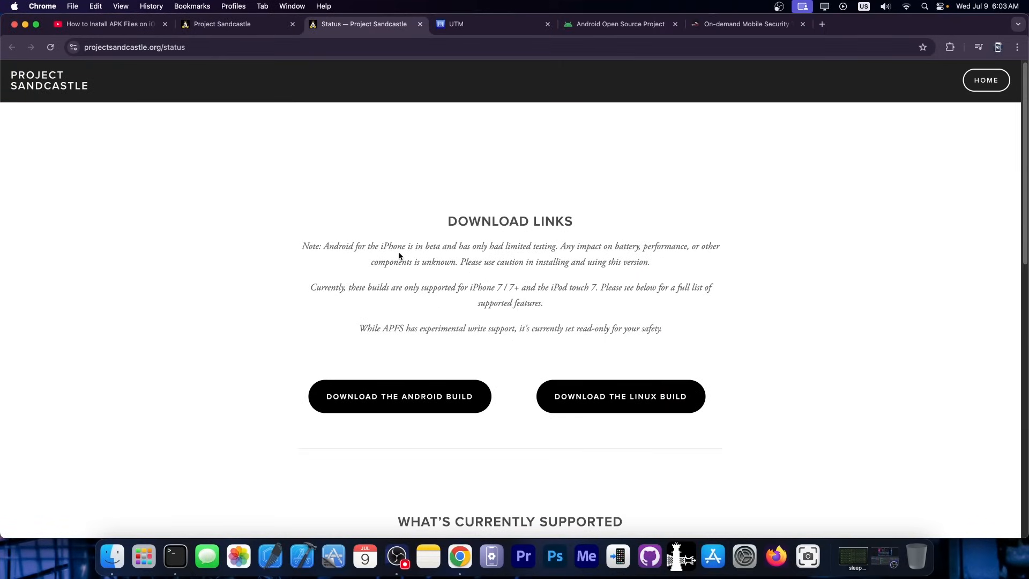
pyautogui.scroll(-3)
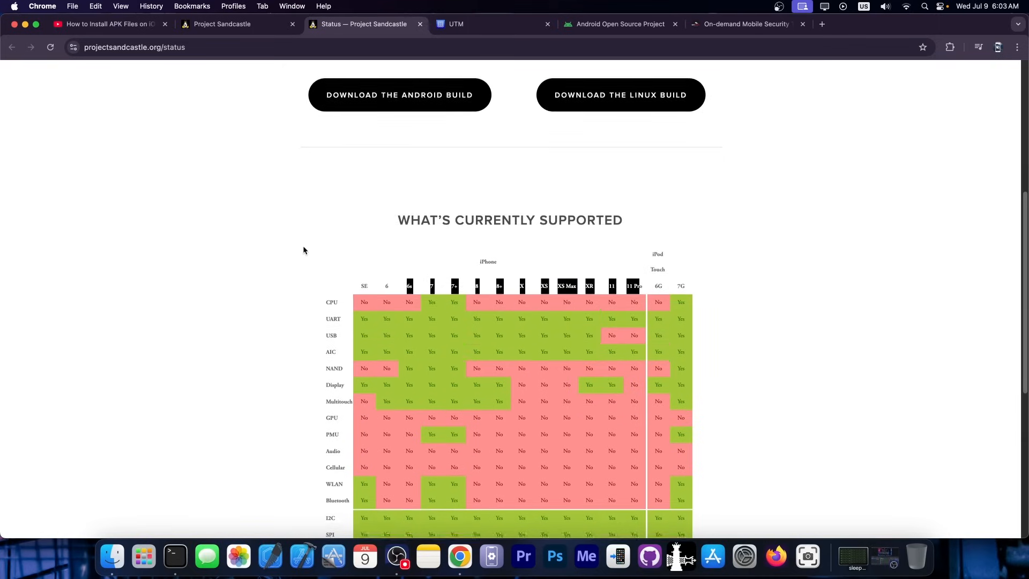
pyautogui.scroll(-3)
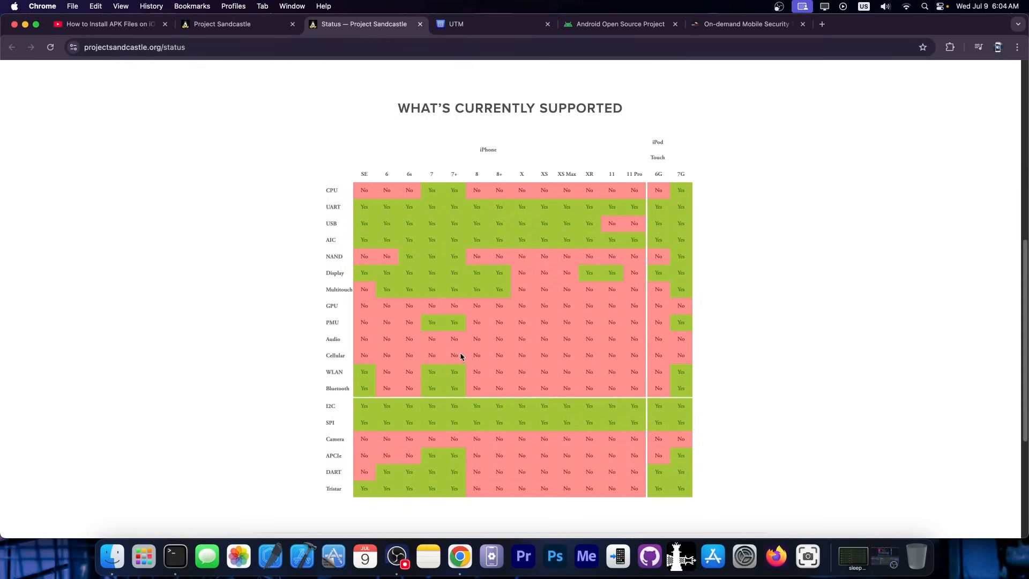
pyautogui.moveTo(478, 384)
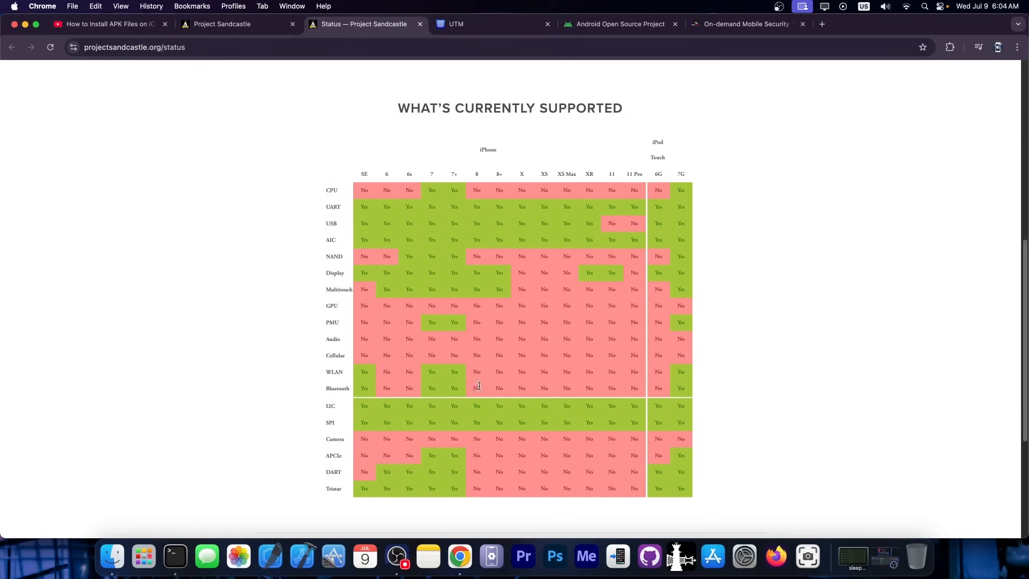
pyautogui.scroll(3)
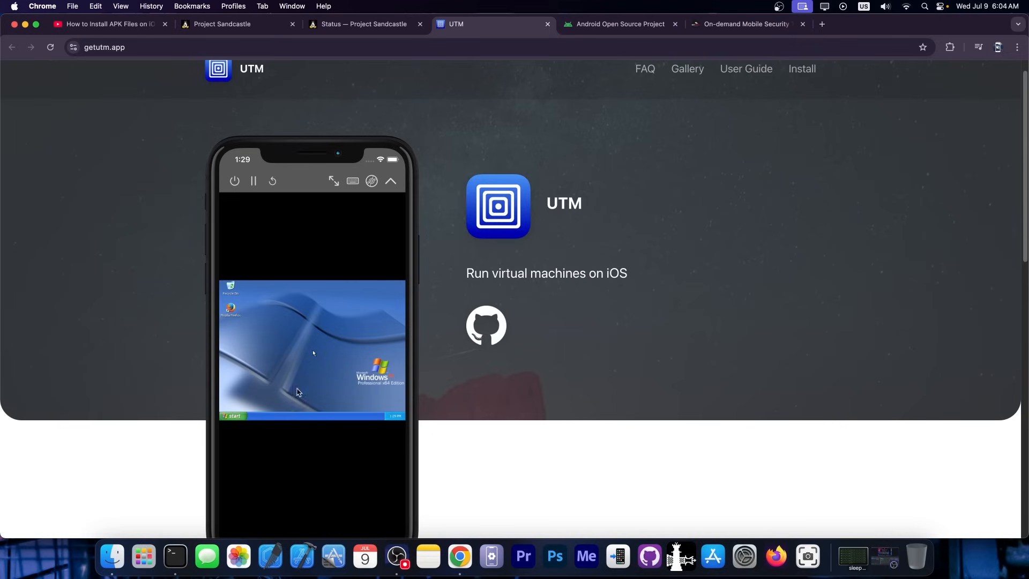
pyautogui.moveTo(329, 380)
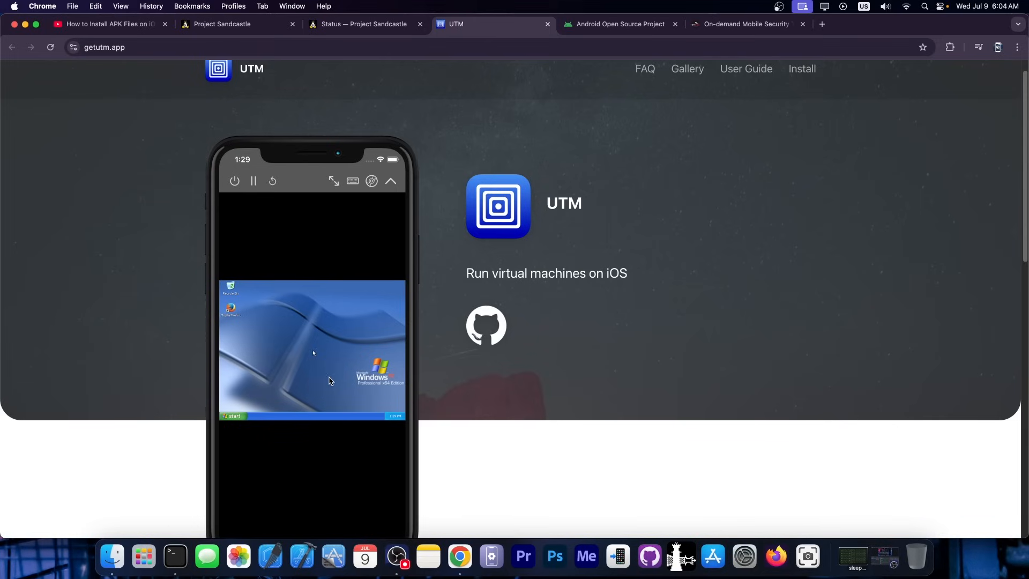
# Browse UTM's feature list (processor emulation, iOS without jailbreak), then return to the YouTube tutorial.
pyautogui.scroll(-3)
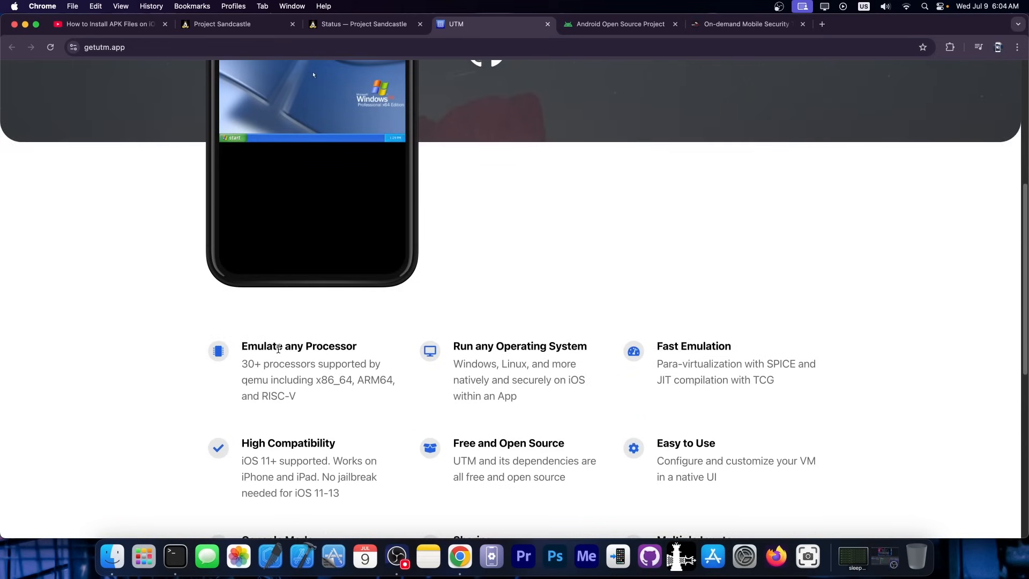
pyautogui.scroll(-3)
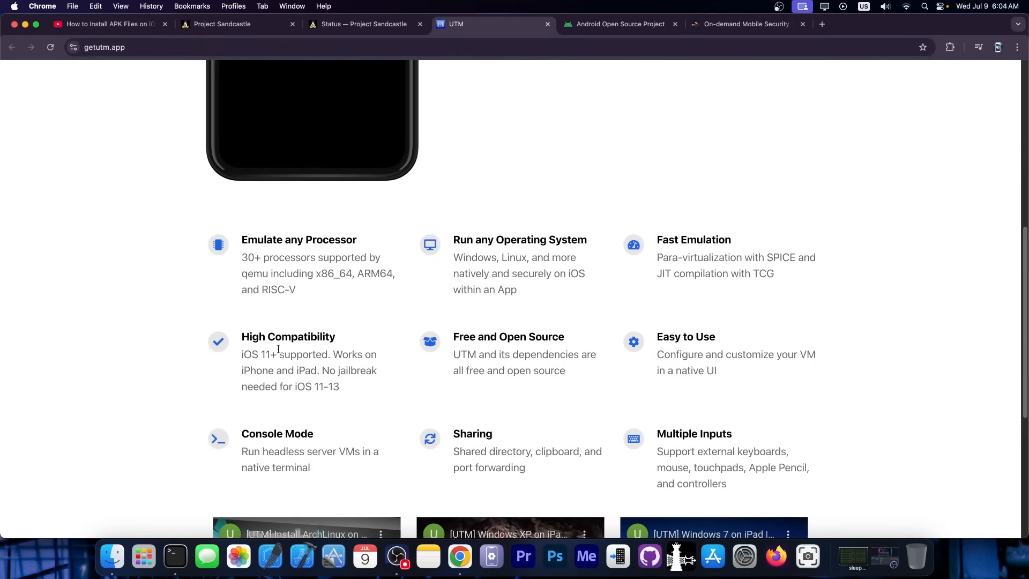
pyautogui.scroll(3)
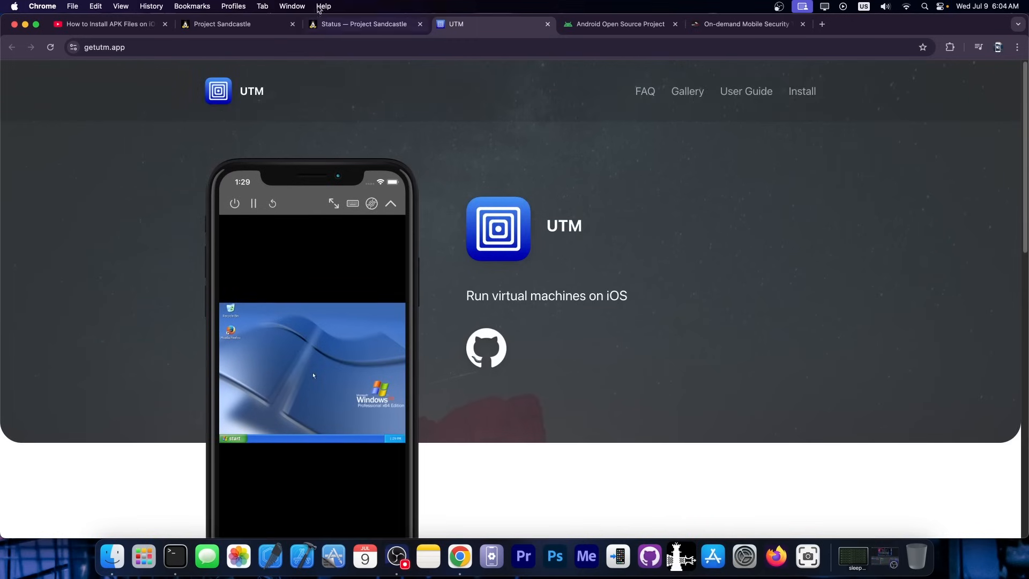
pyautogui.click(108, 23)
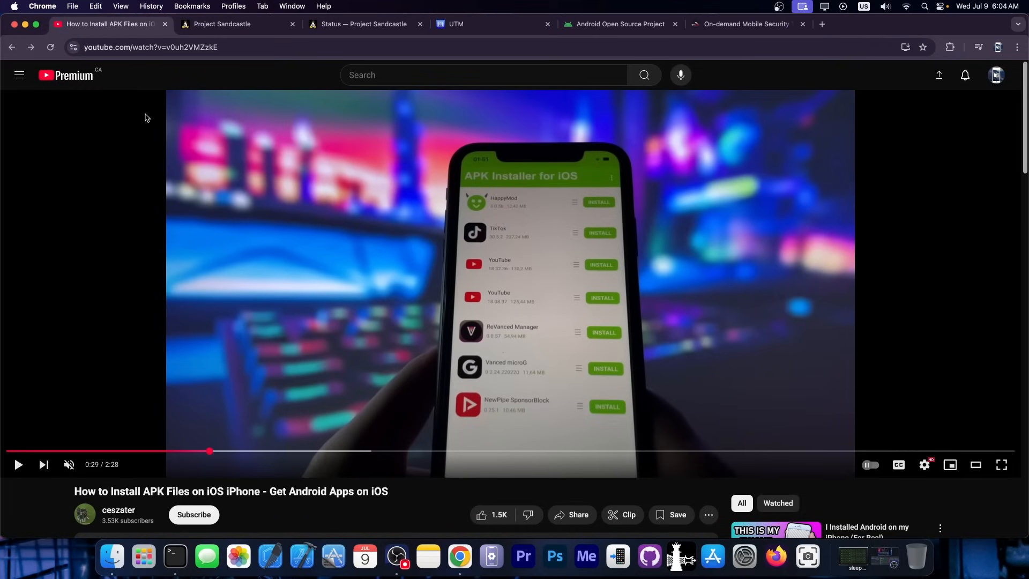
pyautogui.moveTo(645, 245)
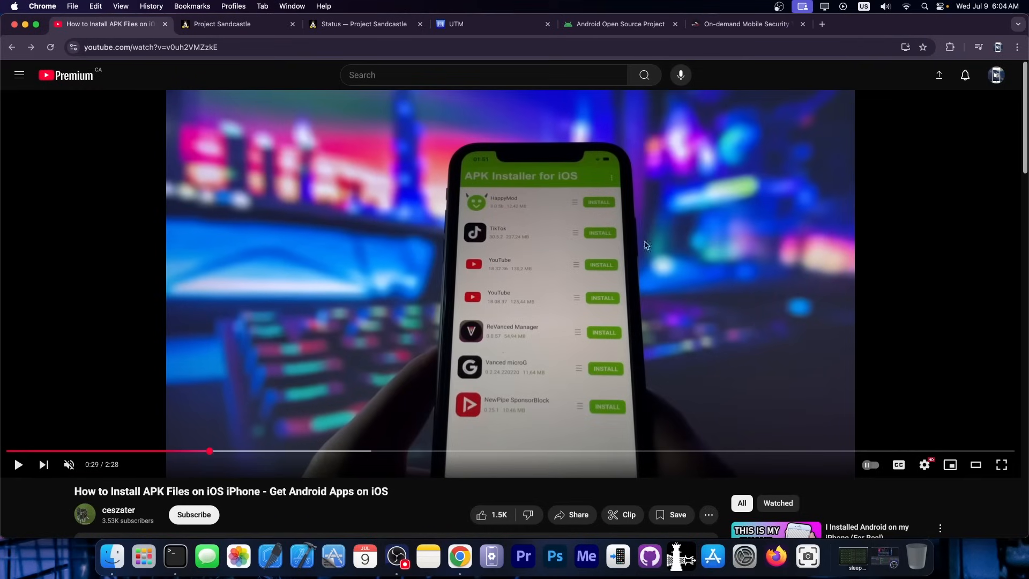
pyautogui.moveTo(245, 438)
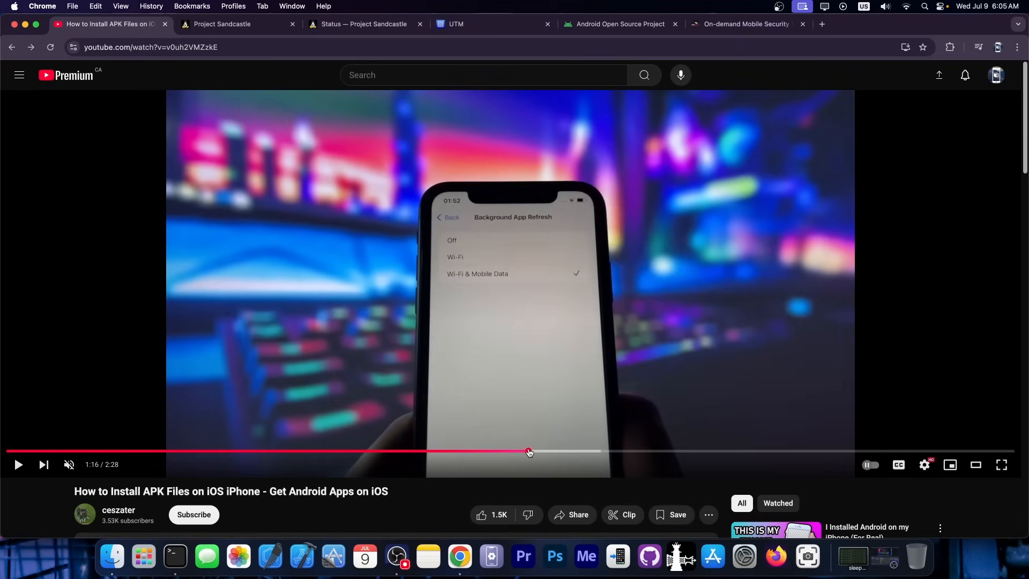
pyautogui.moveTo(584, 450)
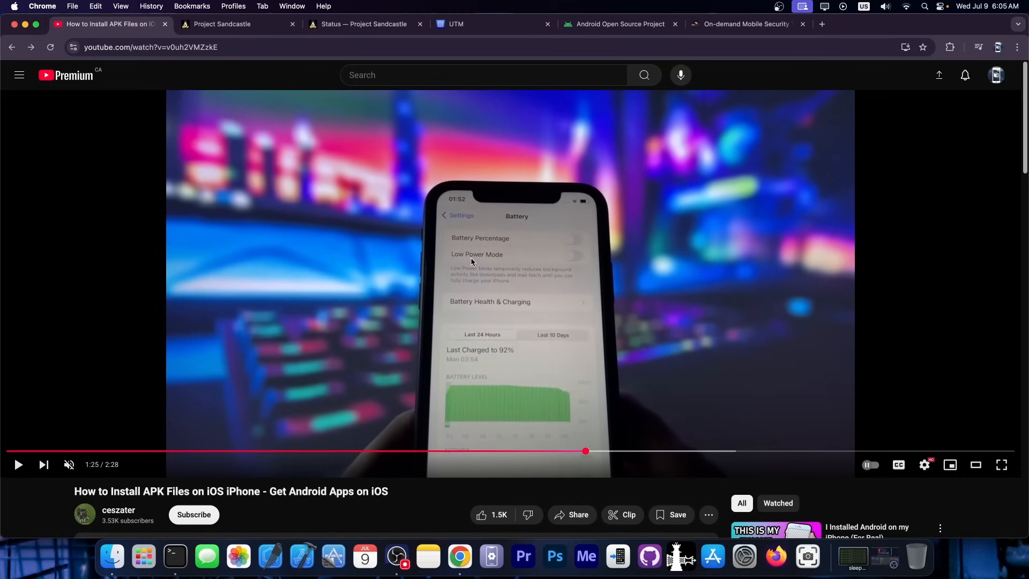
pyautogui.moveTo(452, 145)
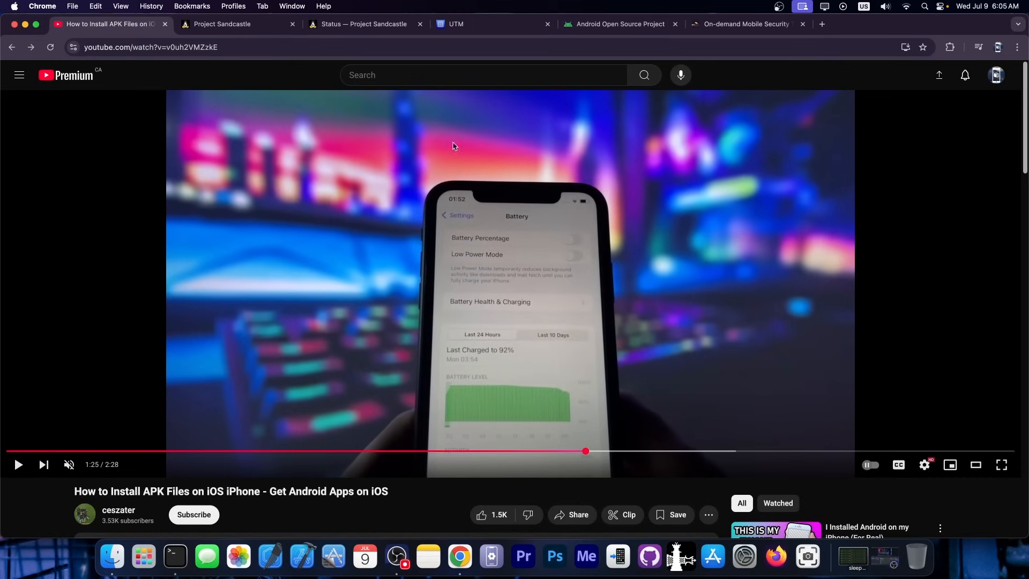
# Leave the tutorial around 1:25 and switch back to the UTM site.
pyautogui.click(453, 23)
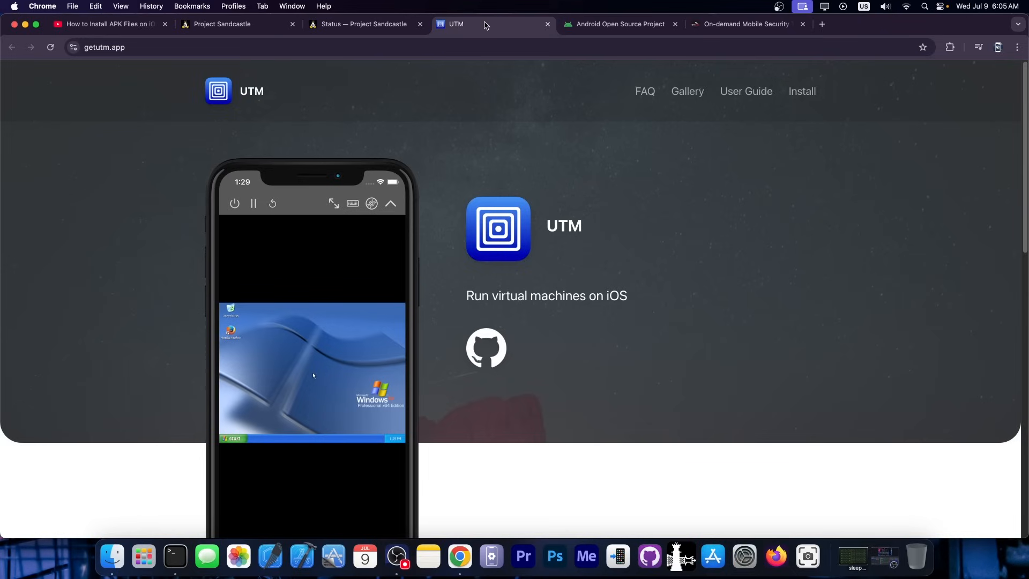
pyautogui.scroll(-3)
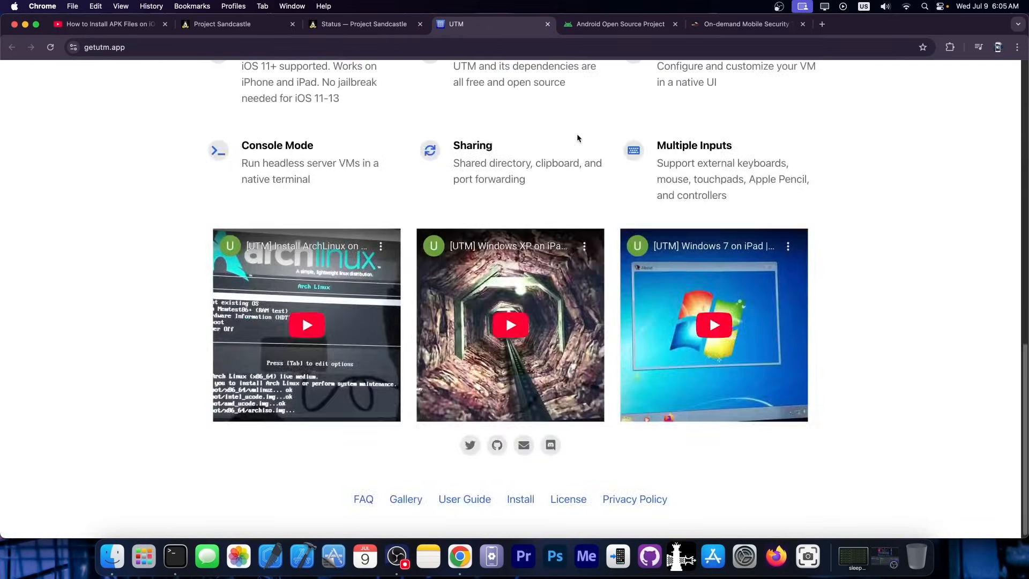
pyautogui.scroll(3)
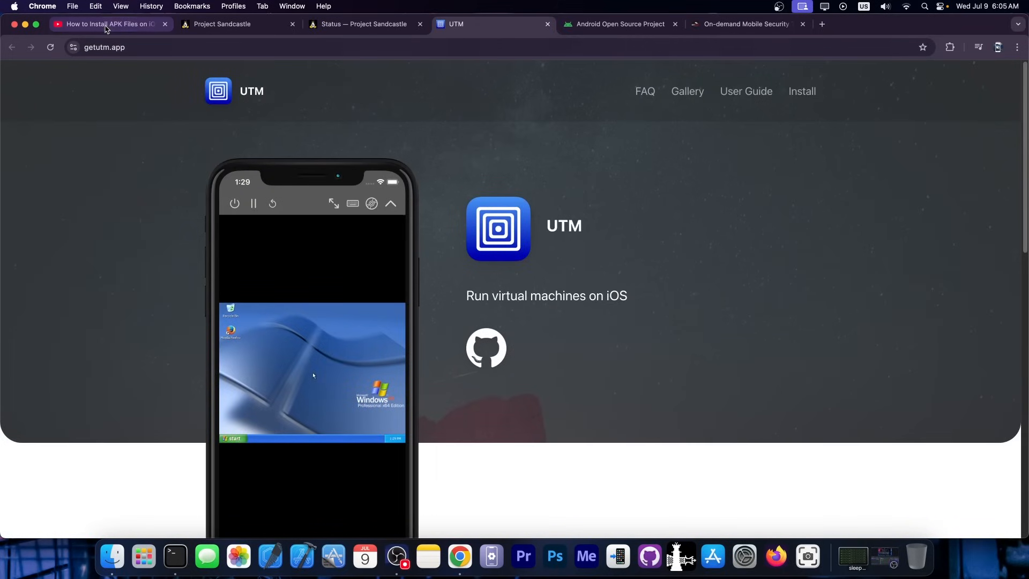
# Return to the tutorial and seek it forward to about 1:50, the RocketMods/iAPK promotion.
pyautogui.click(108, 24)
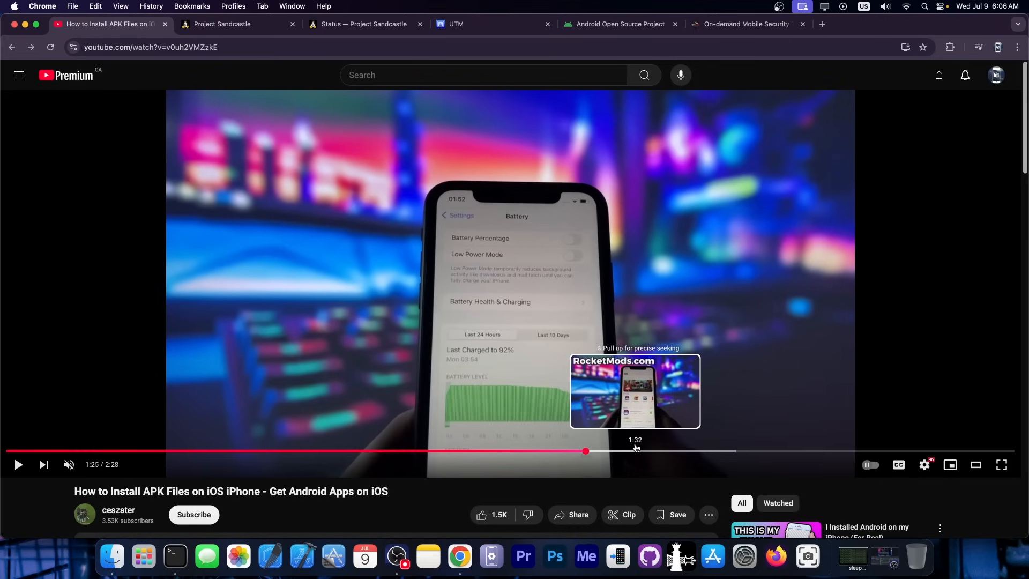
pyautogui.click(629, 452)
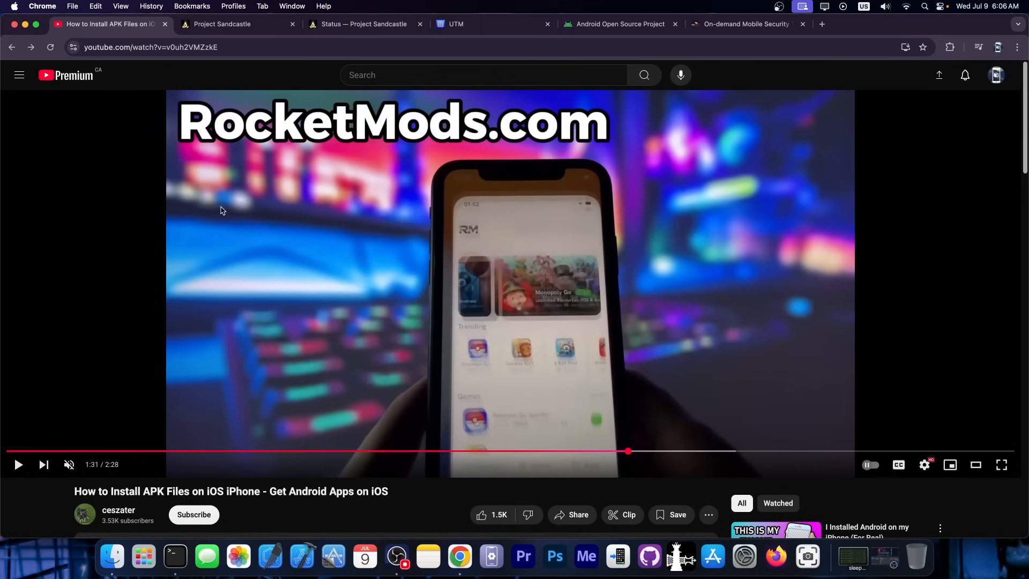
pyautogui.moveTo(662, 452)
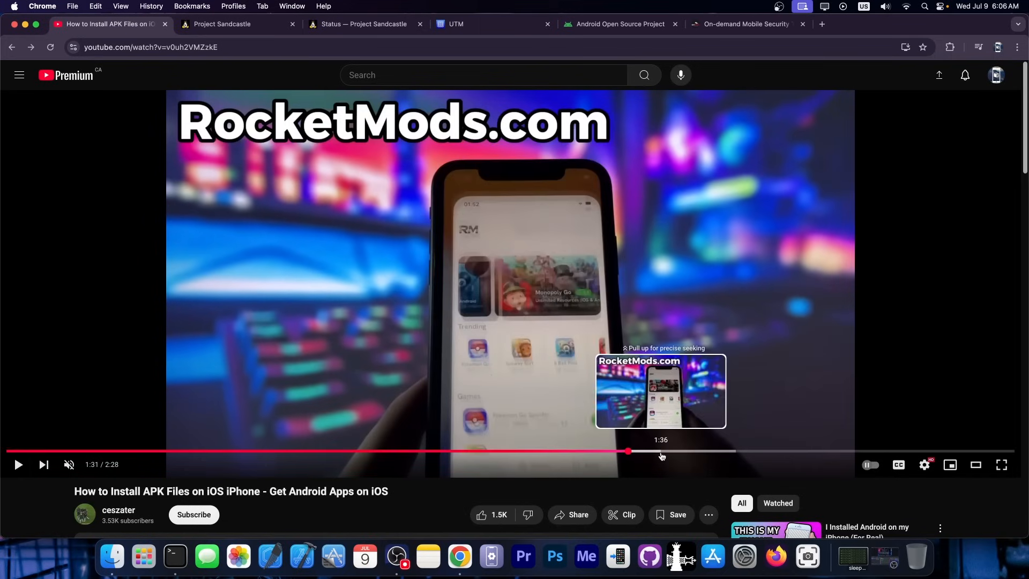
pyautogui.click(705, 452)
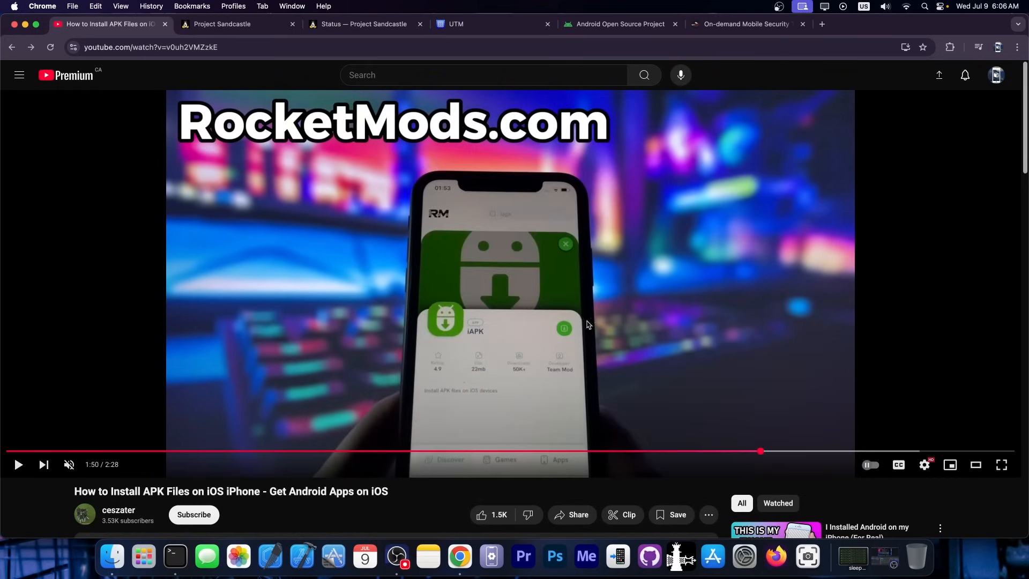
pyautogui.moveTo(521, 354)
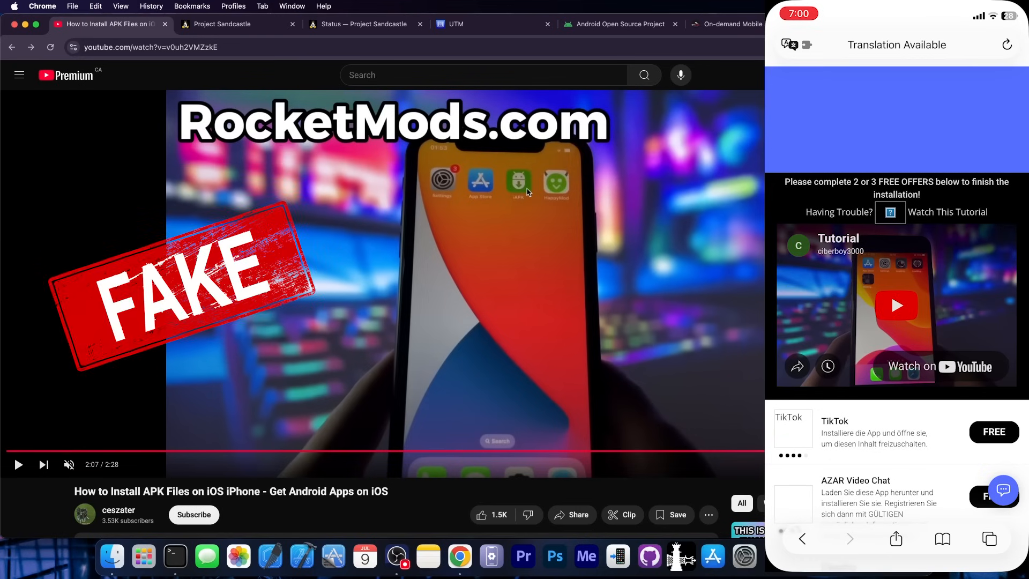
pyautogui.scroll(-3)
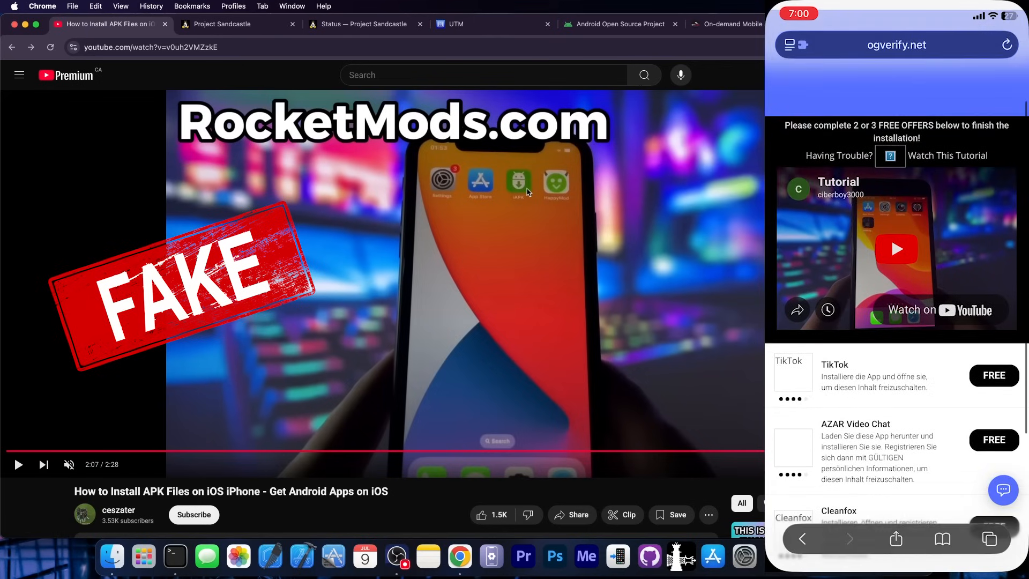
pyautogui.scroll(-3)
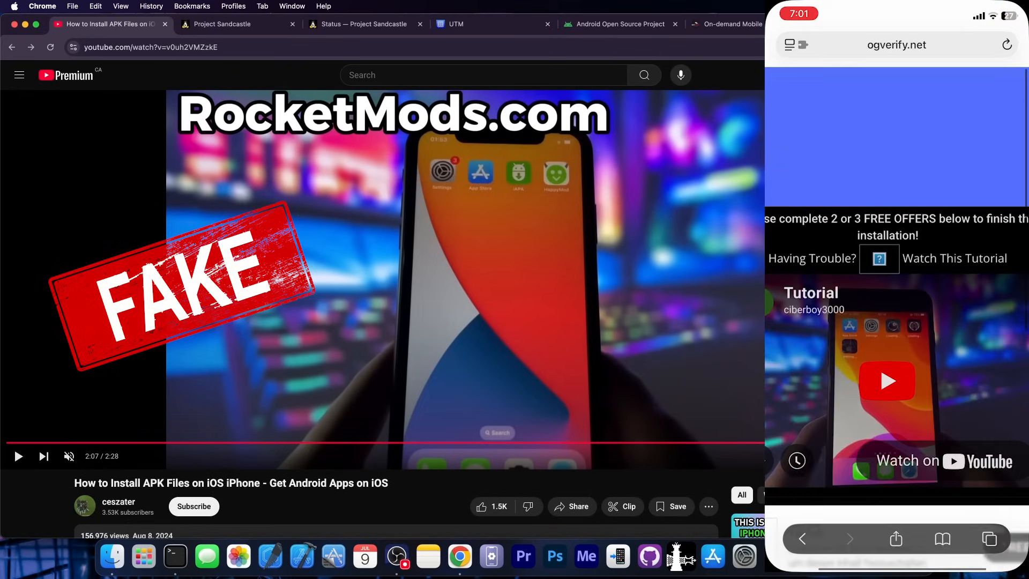
pyautogui.scroll(-3)
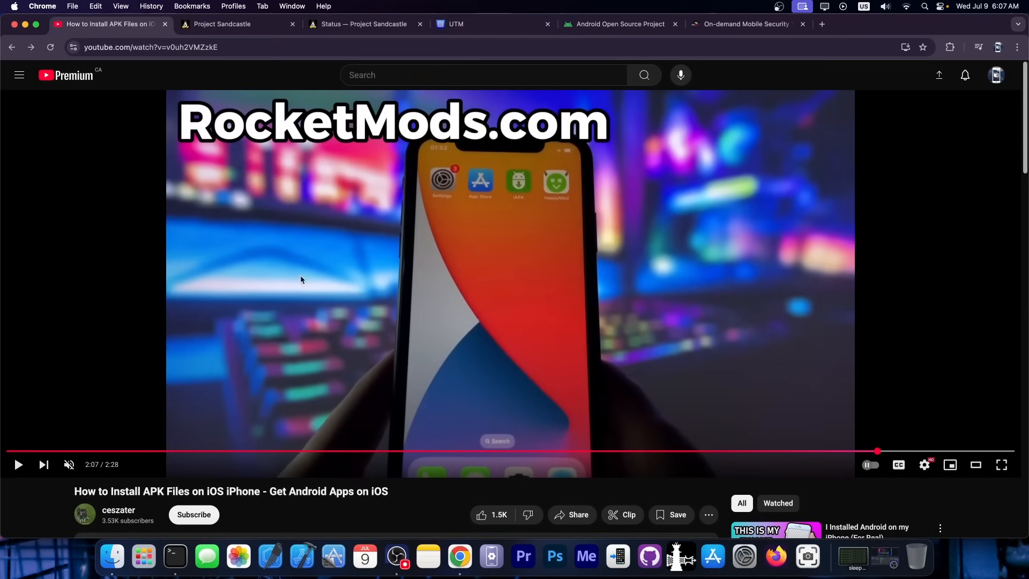
pyautogui.scroll(-3)
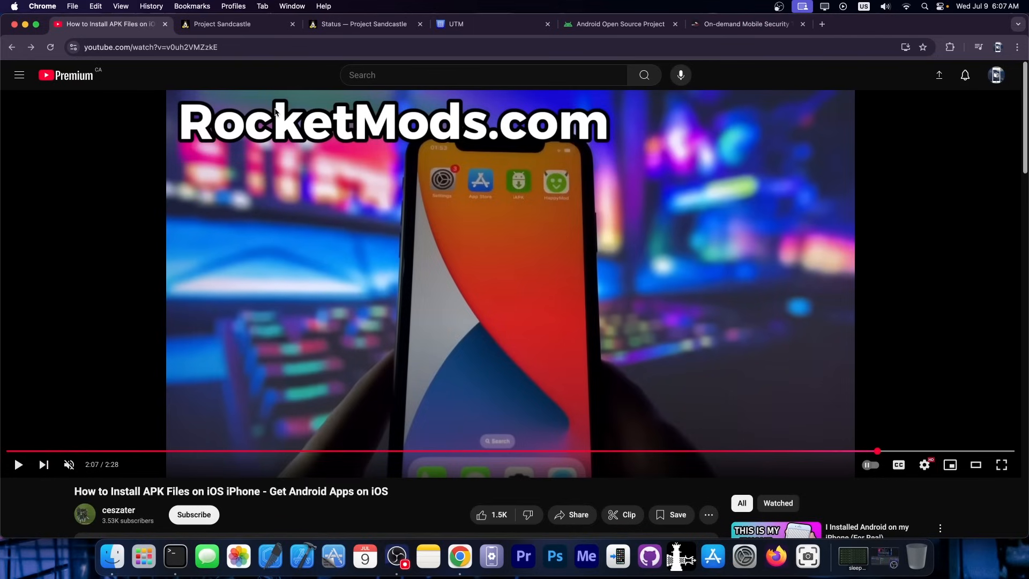
# Switch to Project Sandcastle and scroll to its Android for the iPhone overview and beta release section.
pyautogui.click(238, 23)
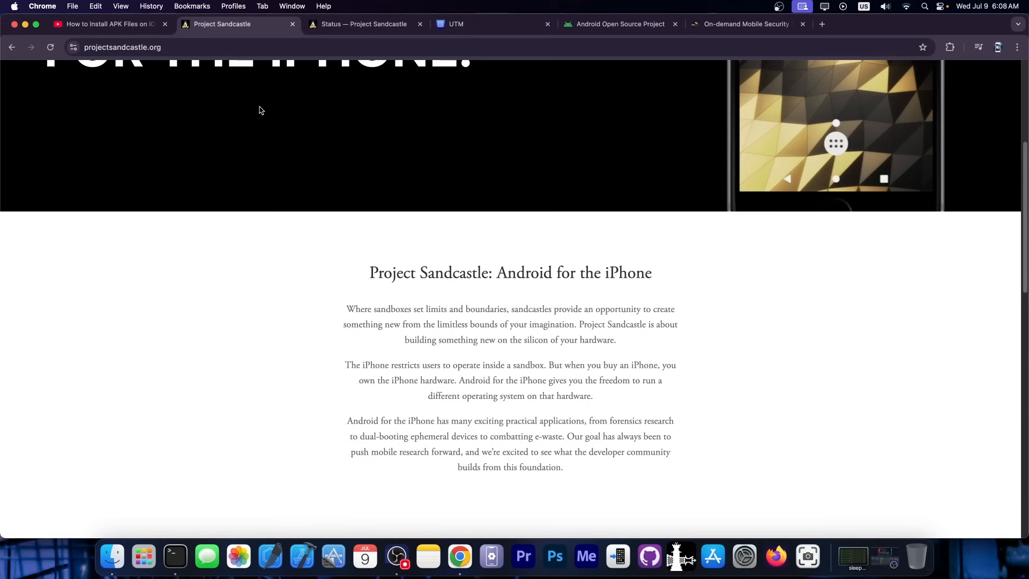
pyautogui.scroll(3)
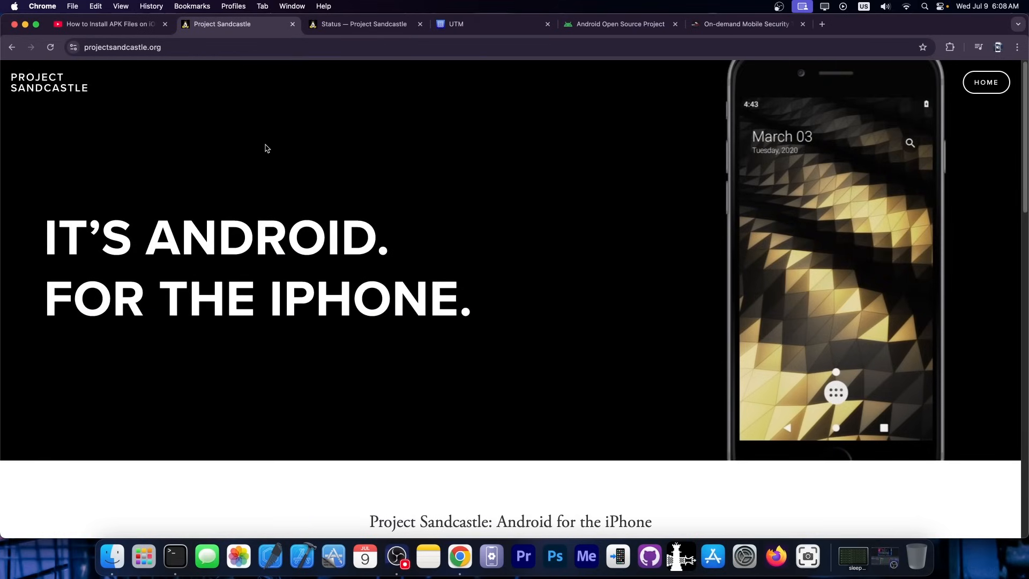
pyautogui.scroll(-3)
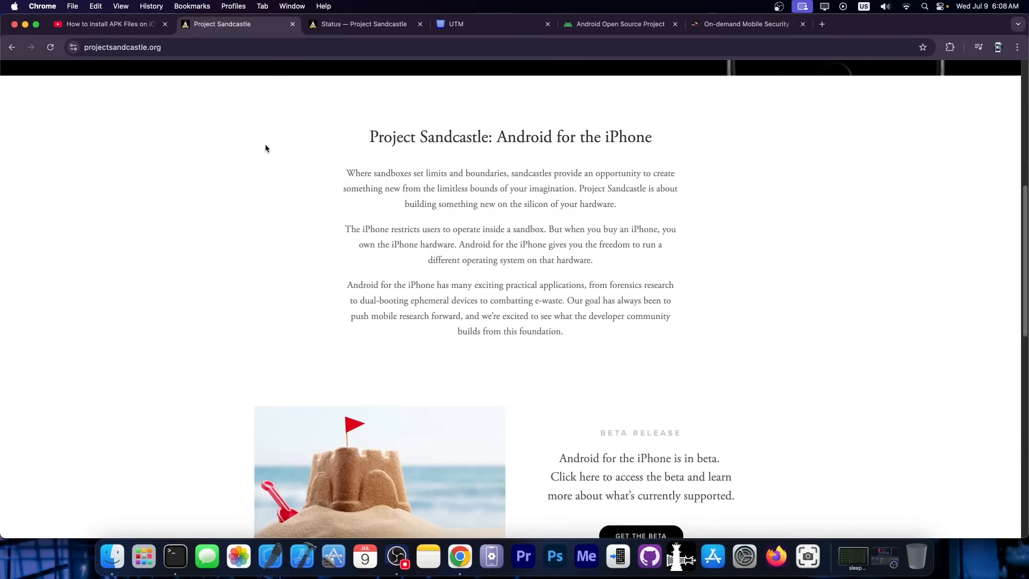